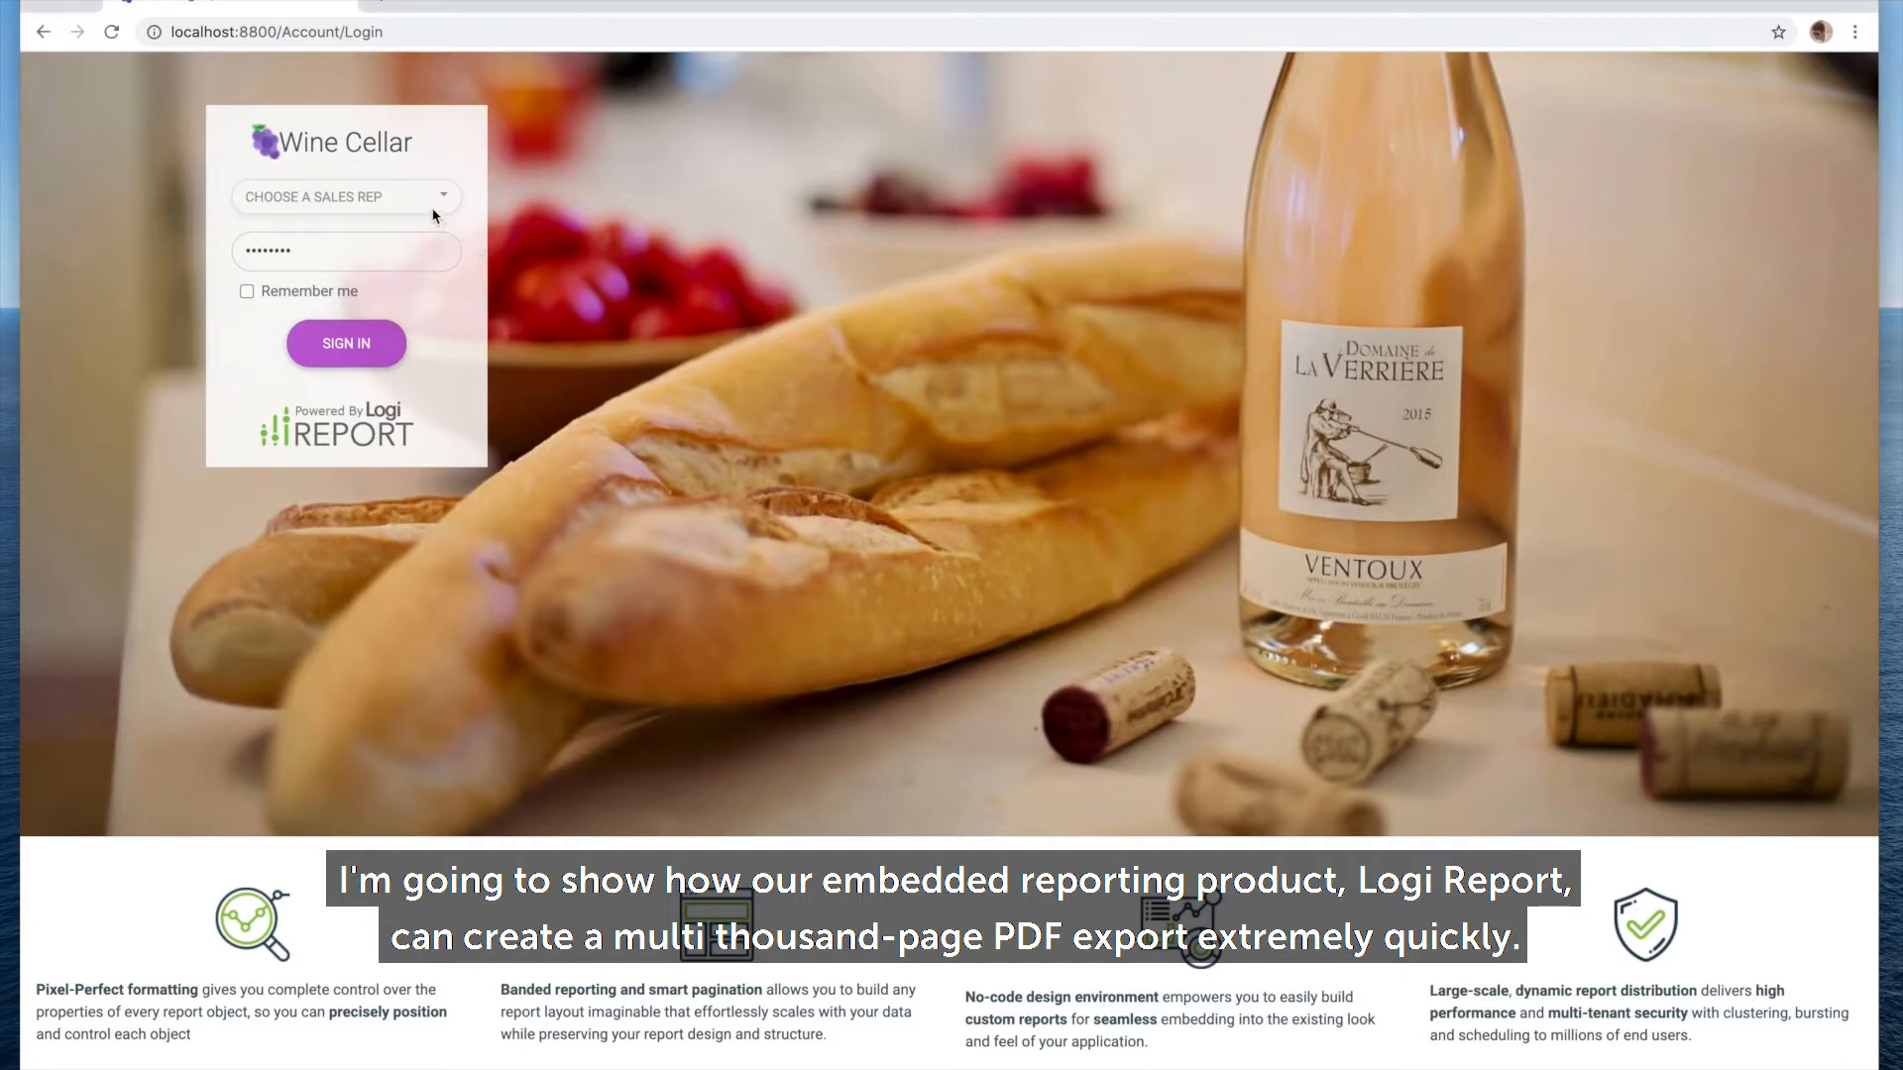
Sign in to Wine Cellar as the VP of World Sales sales rep
click(345, 196)
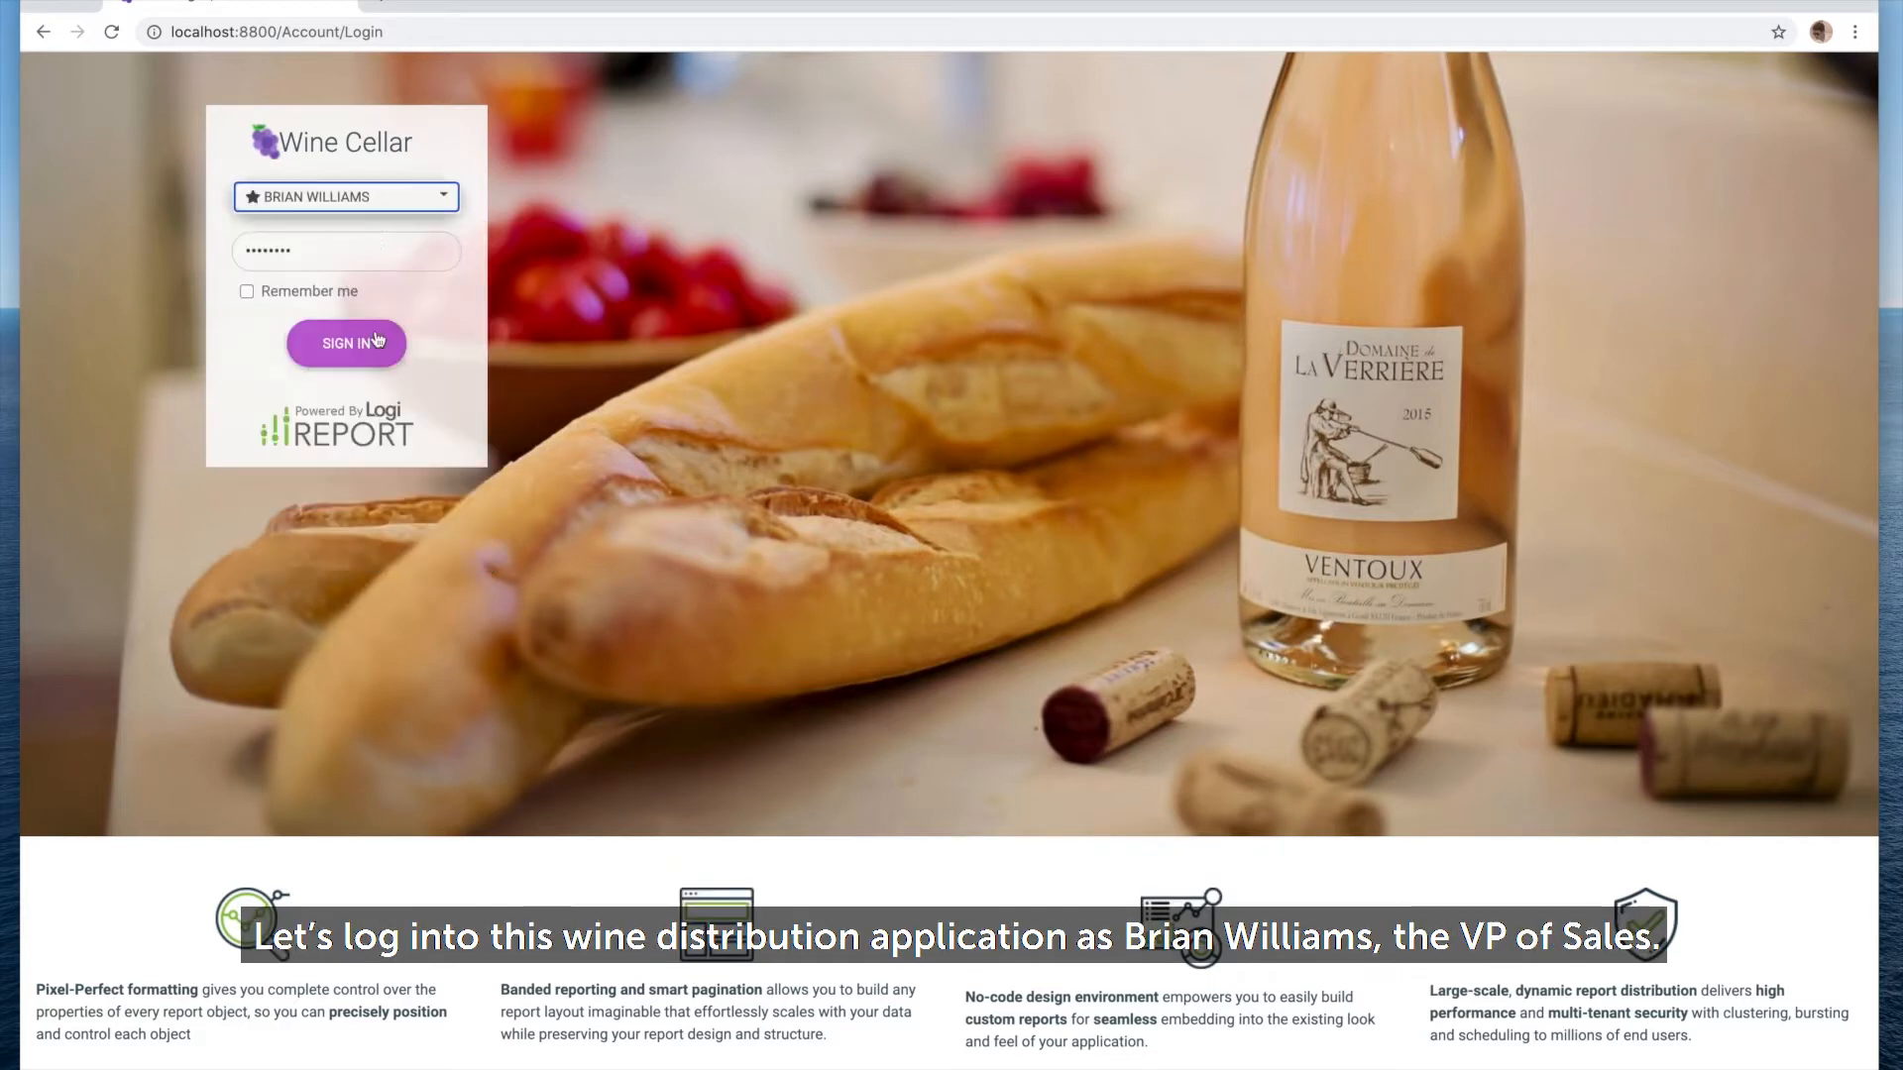
click(345, 343)
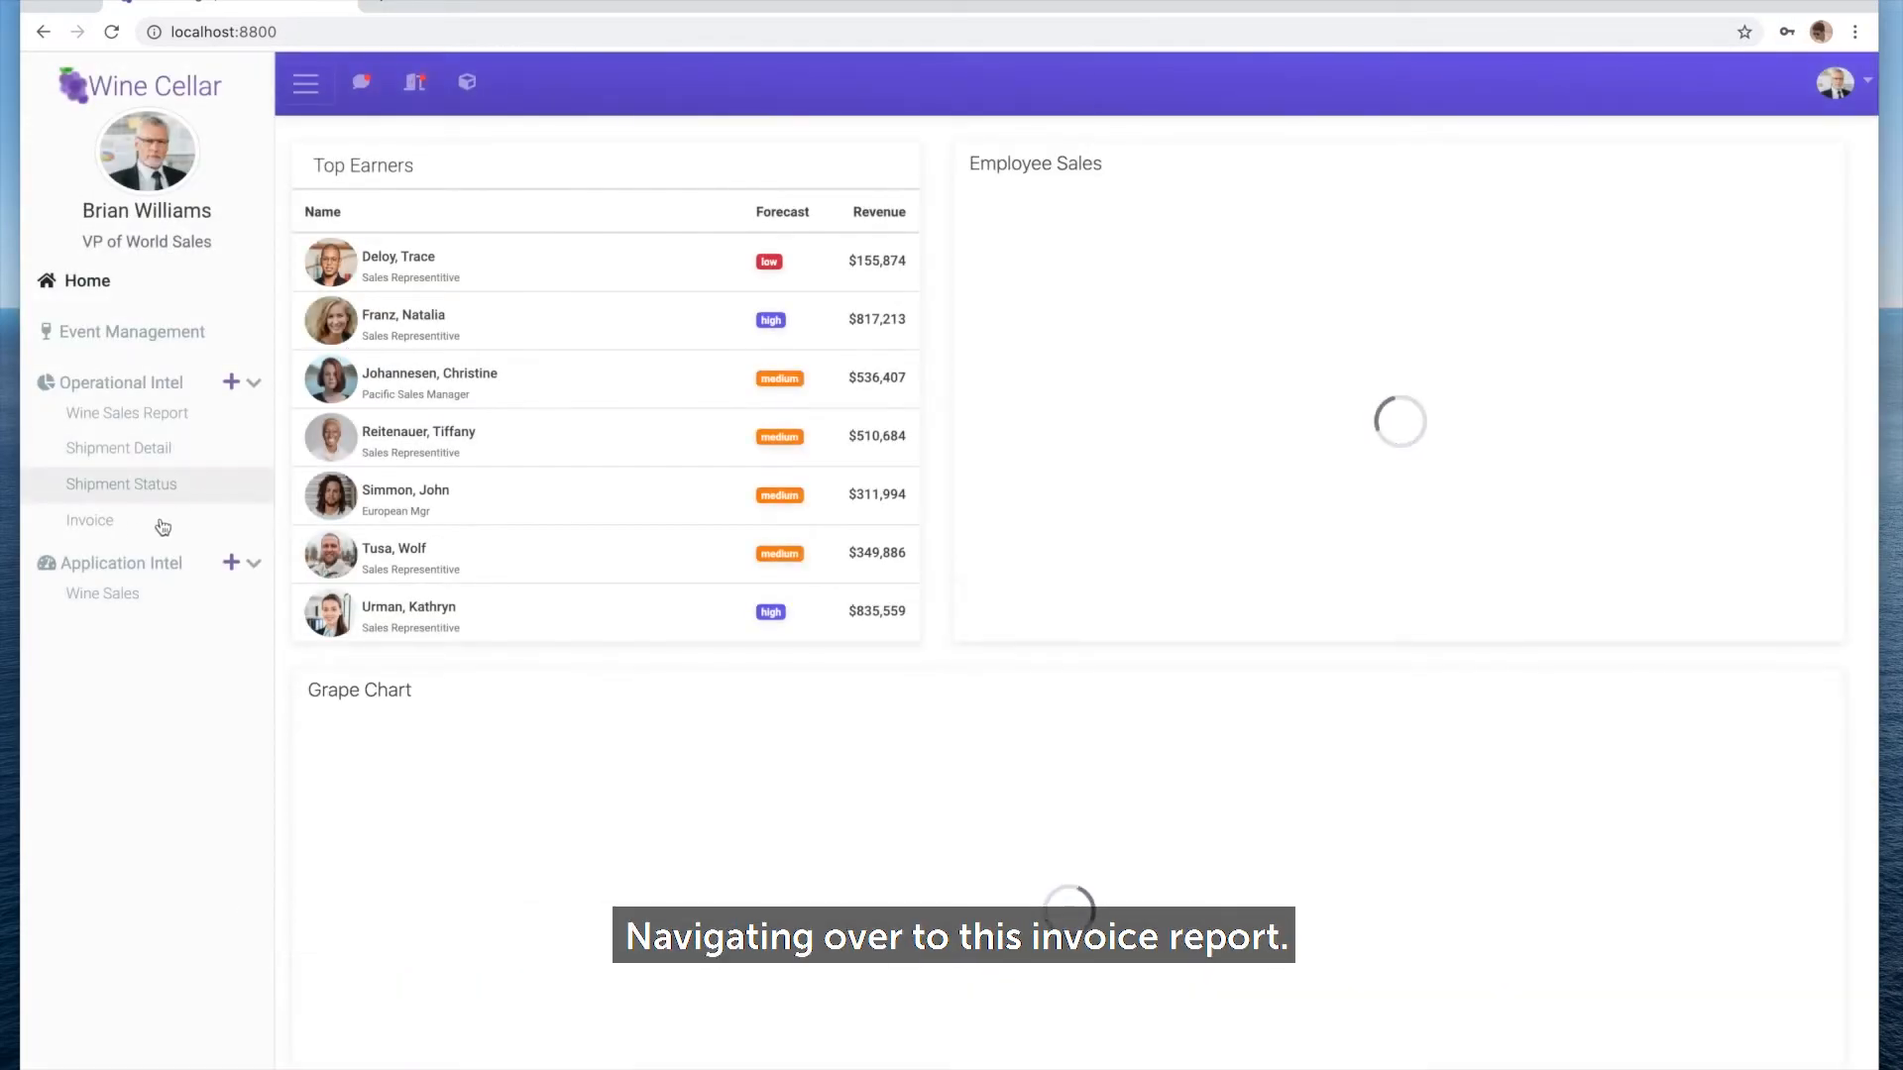
Launch the Invoice report from Operational Intel in the sidebar
click(89, 519)
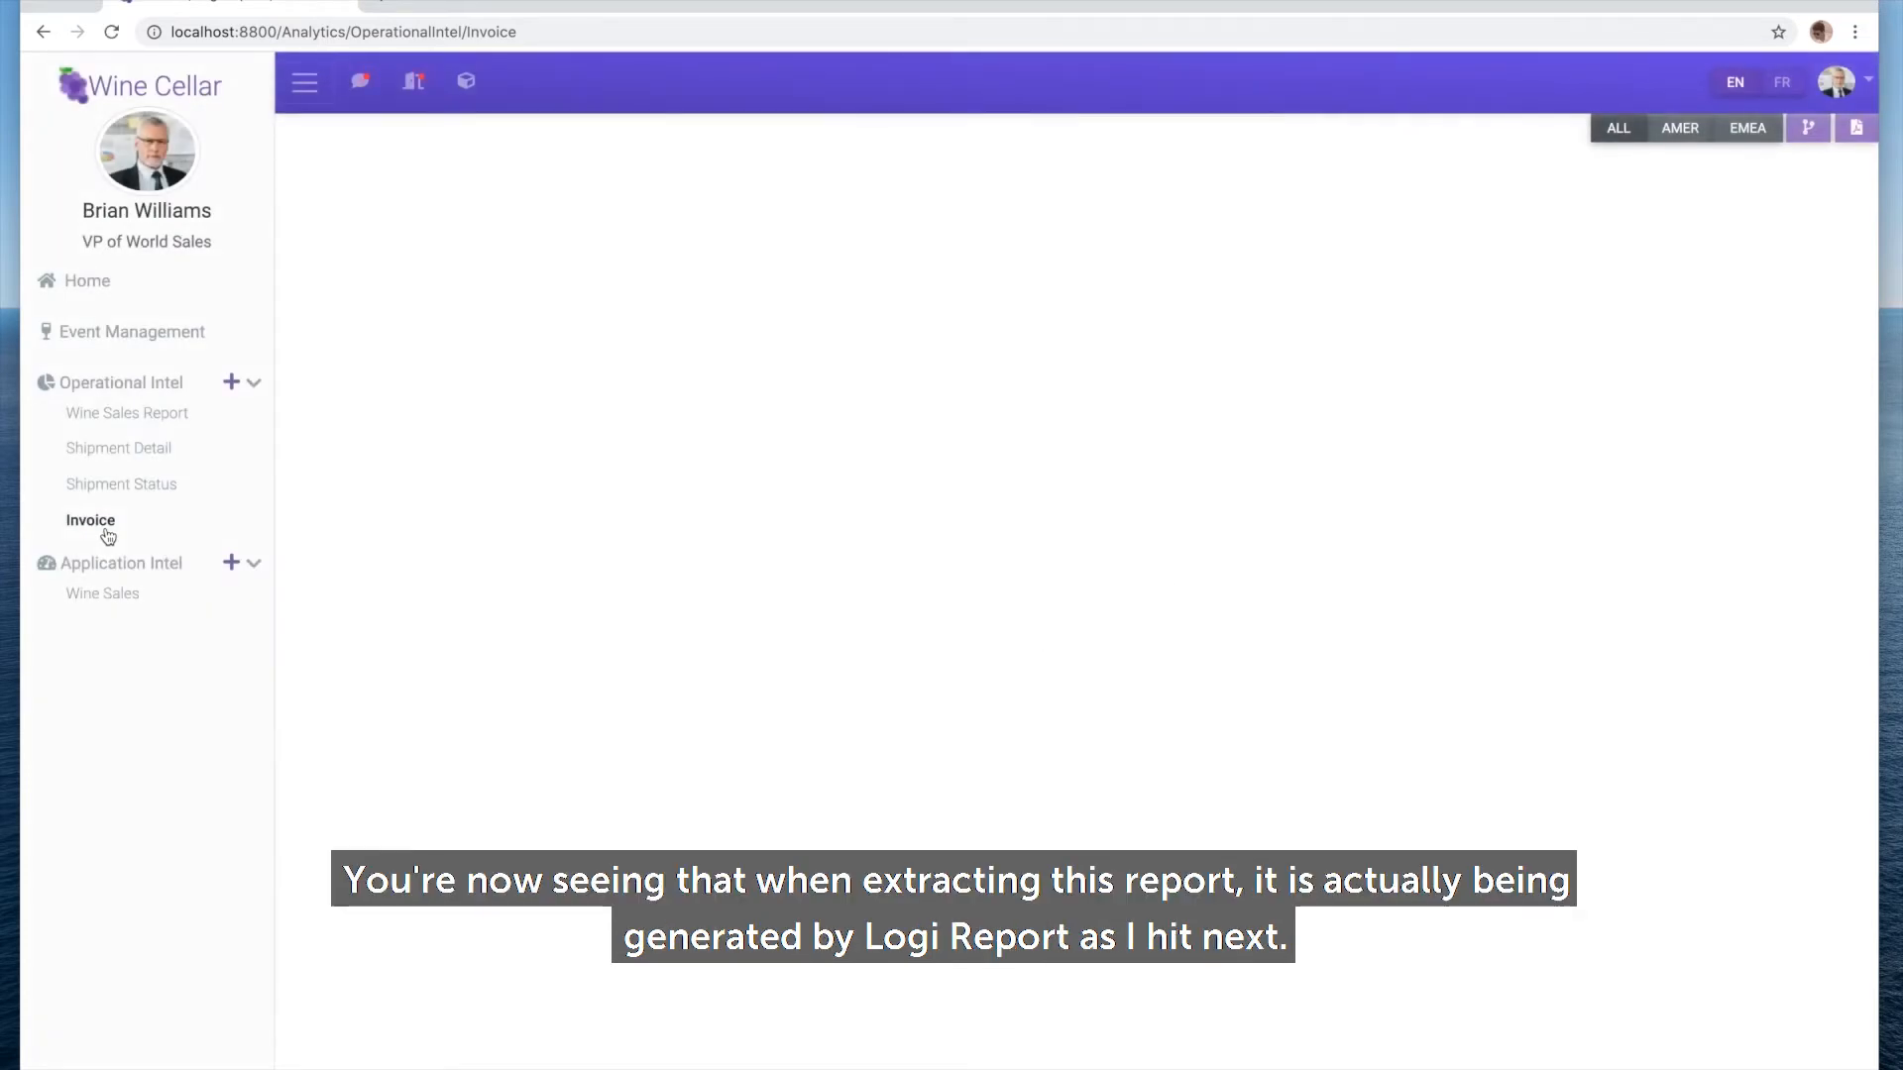
click(89, 520)
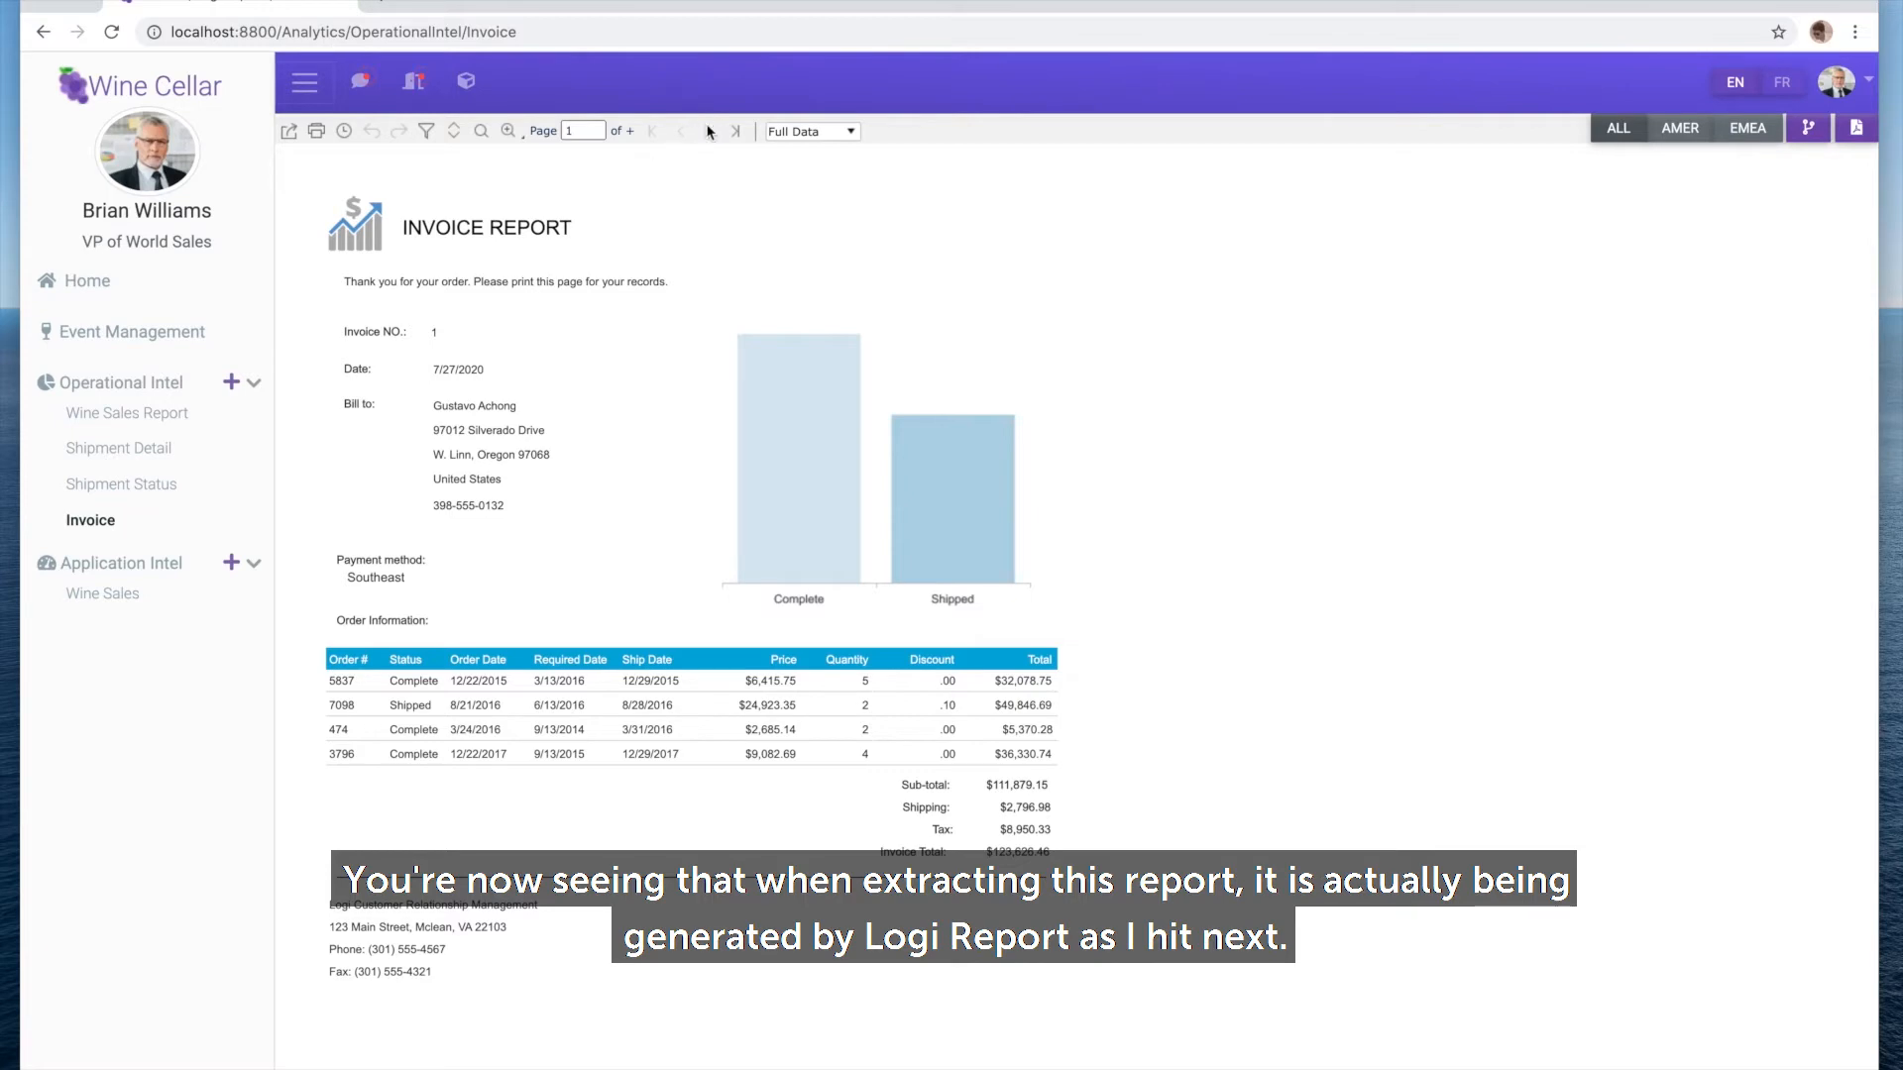
Advance a few invoice pages, then jump to the last page, 1452 of 1452
click(710, 130)
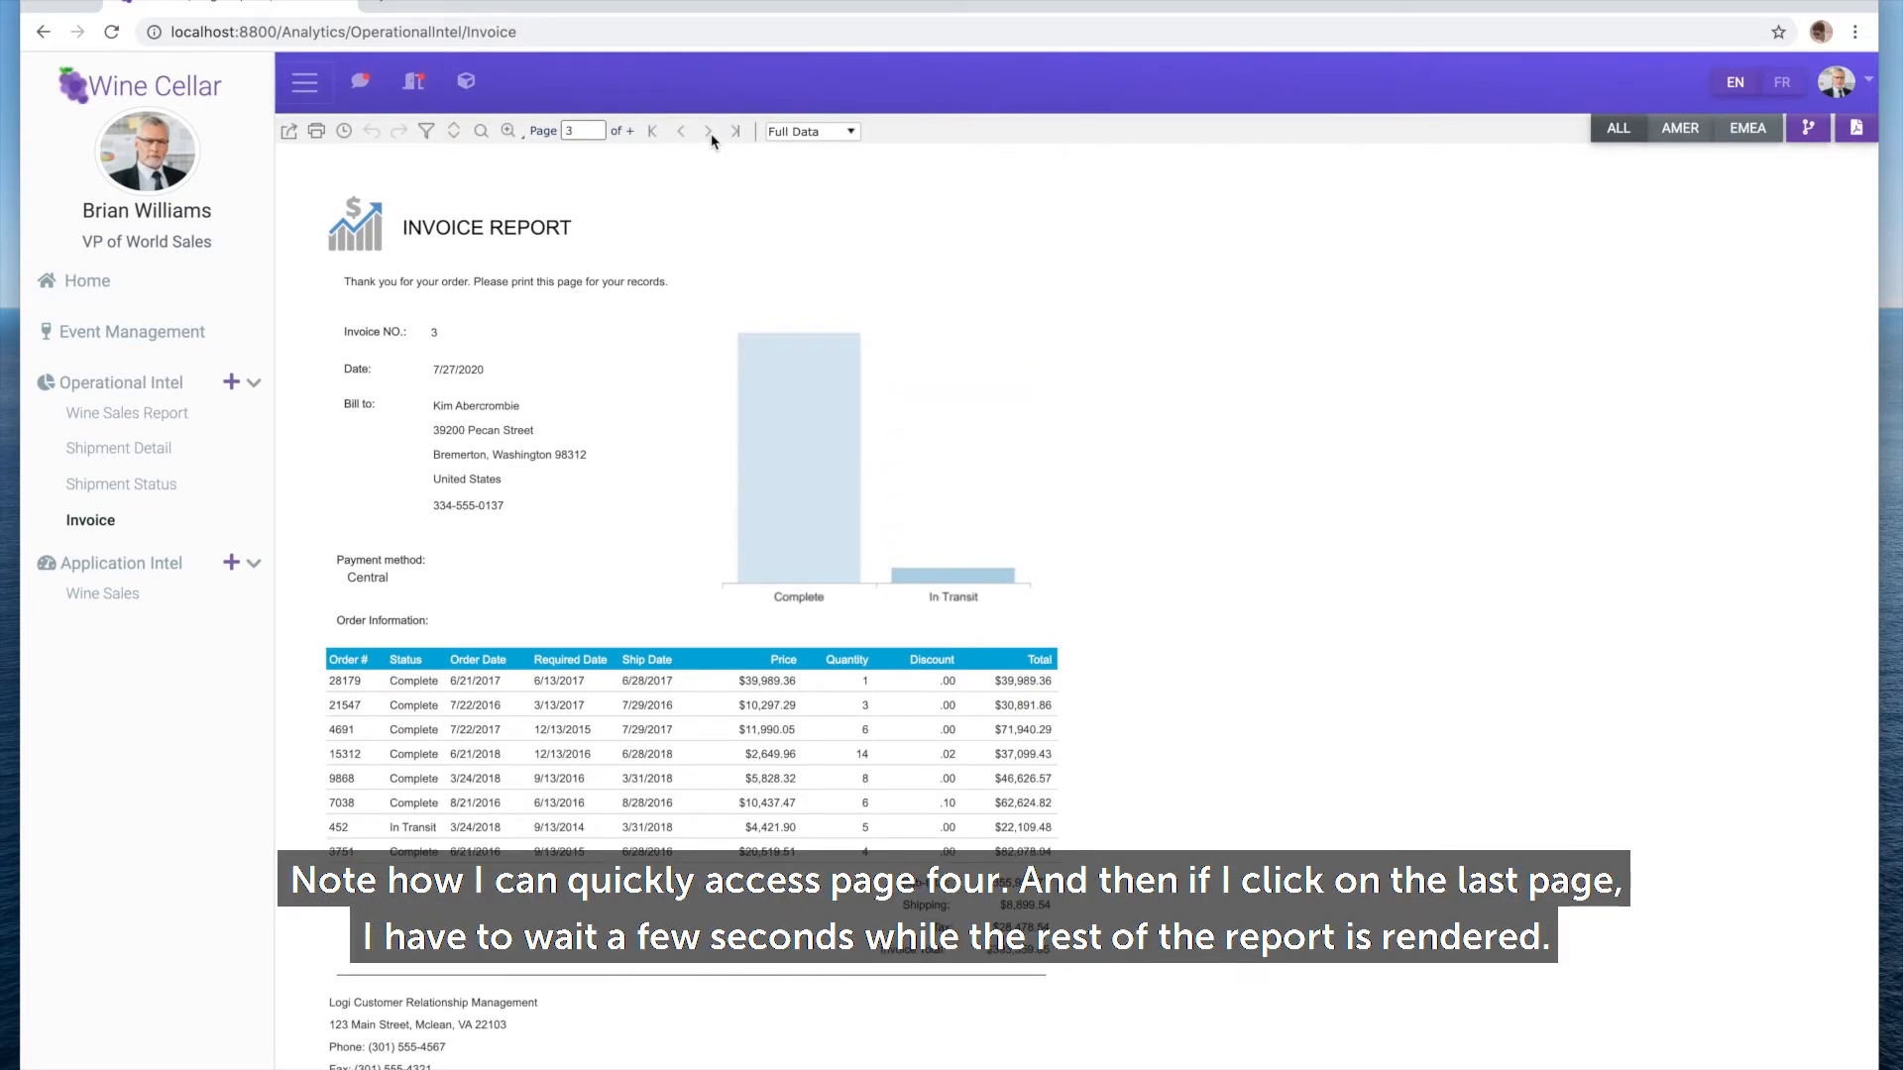
click(710, 131)
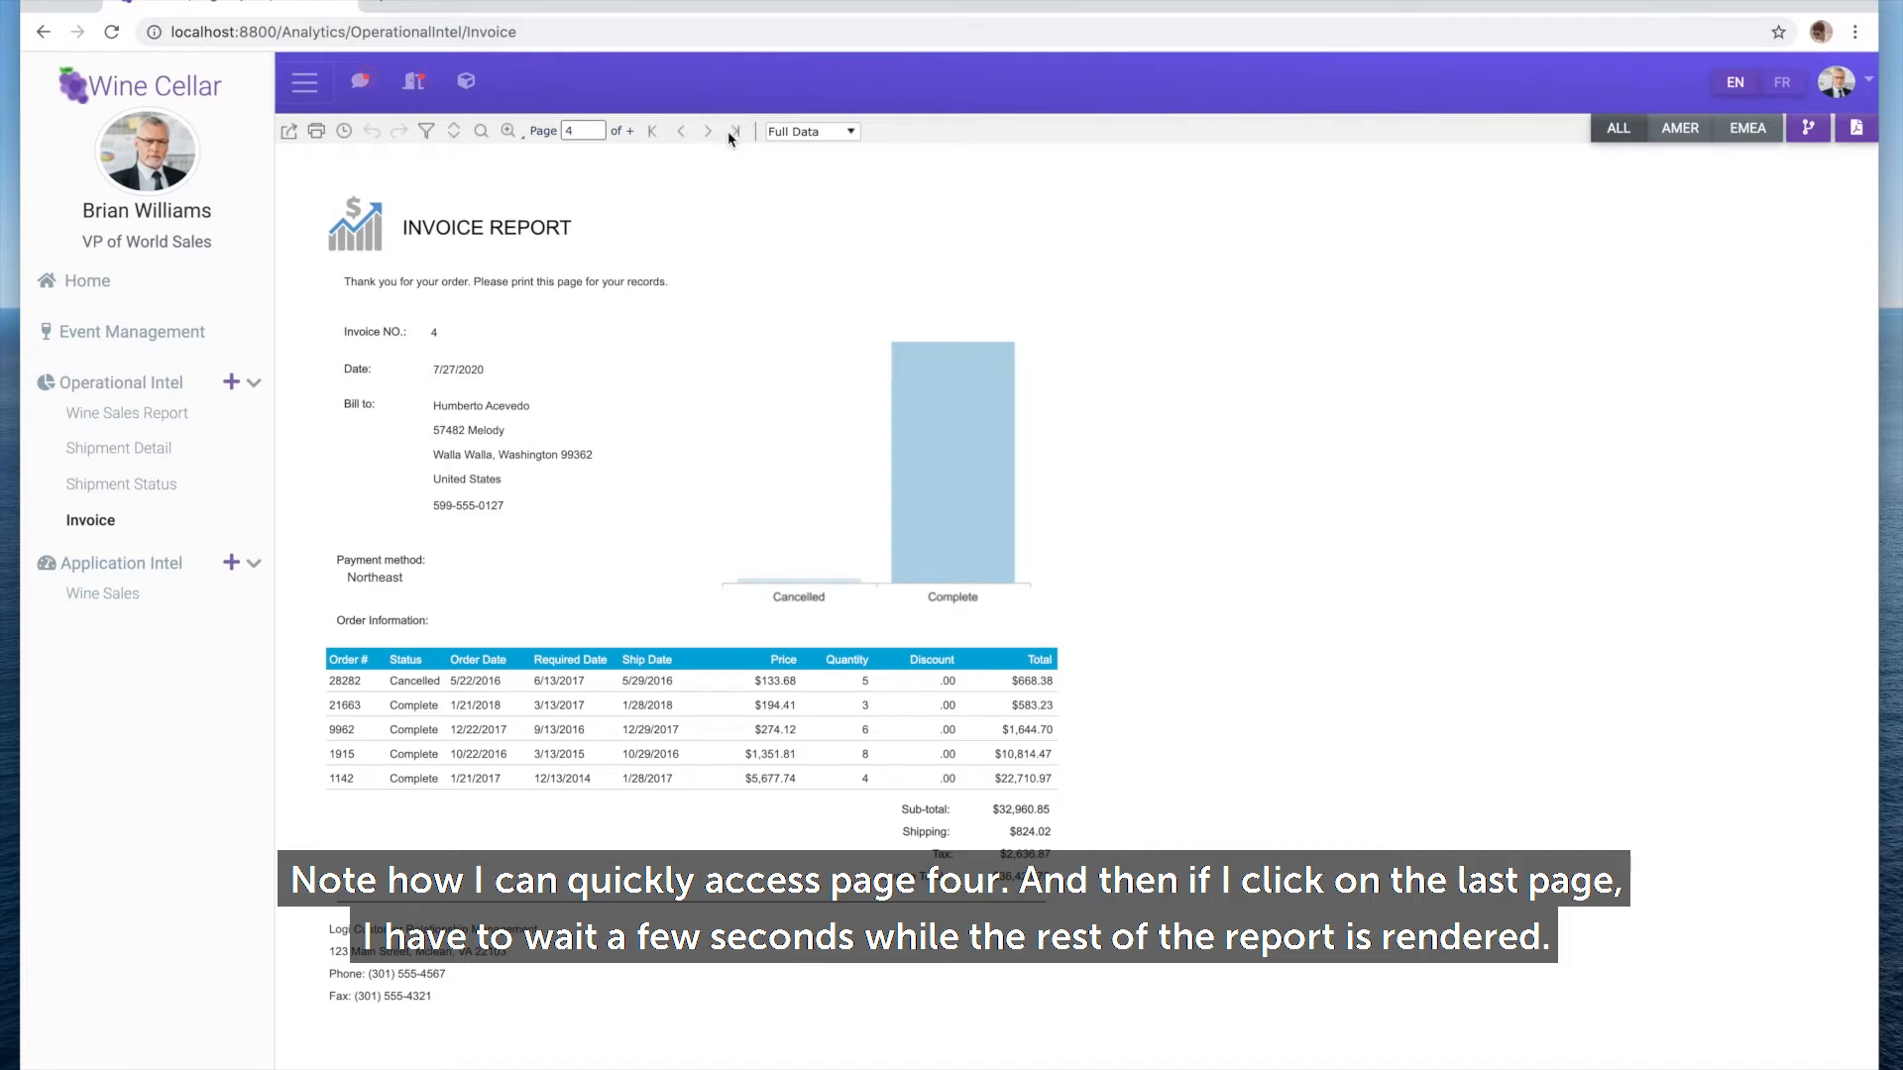
click(731, 131)
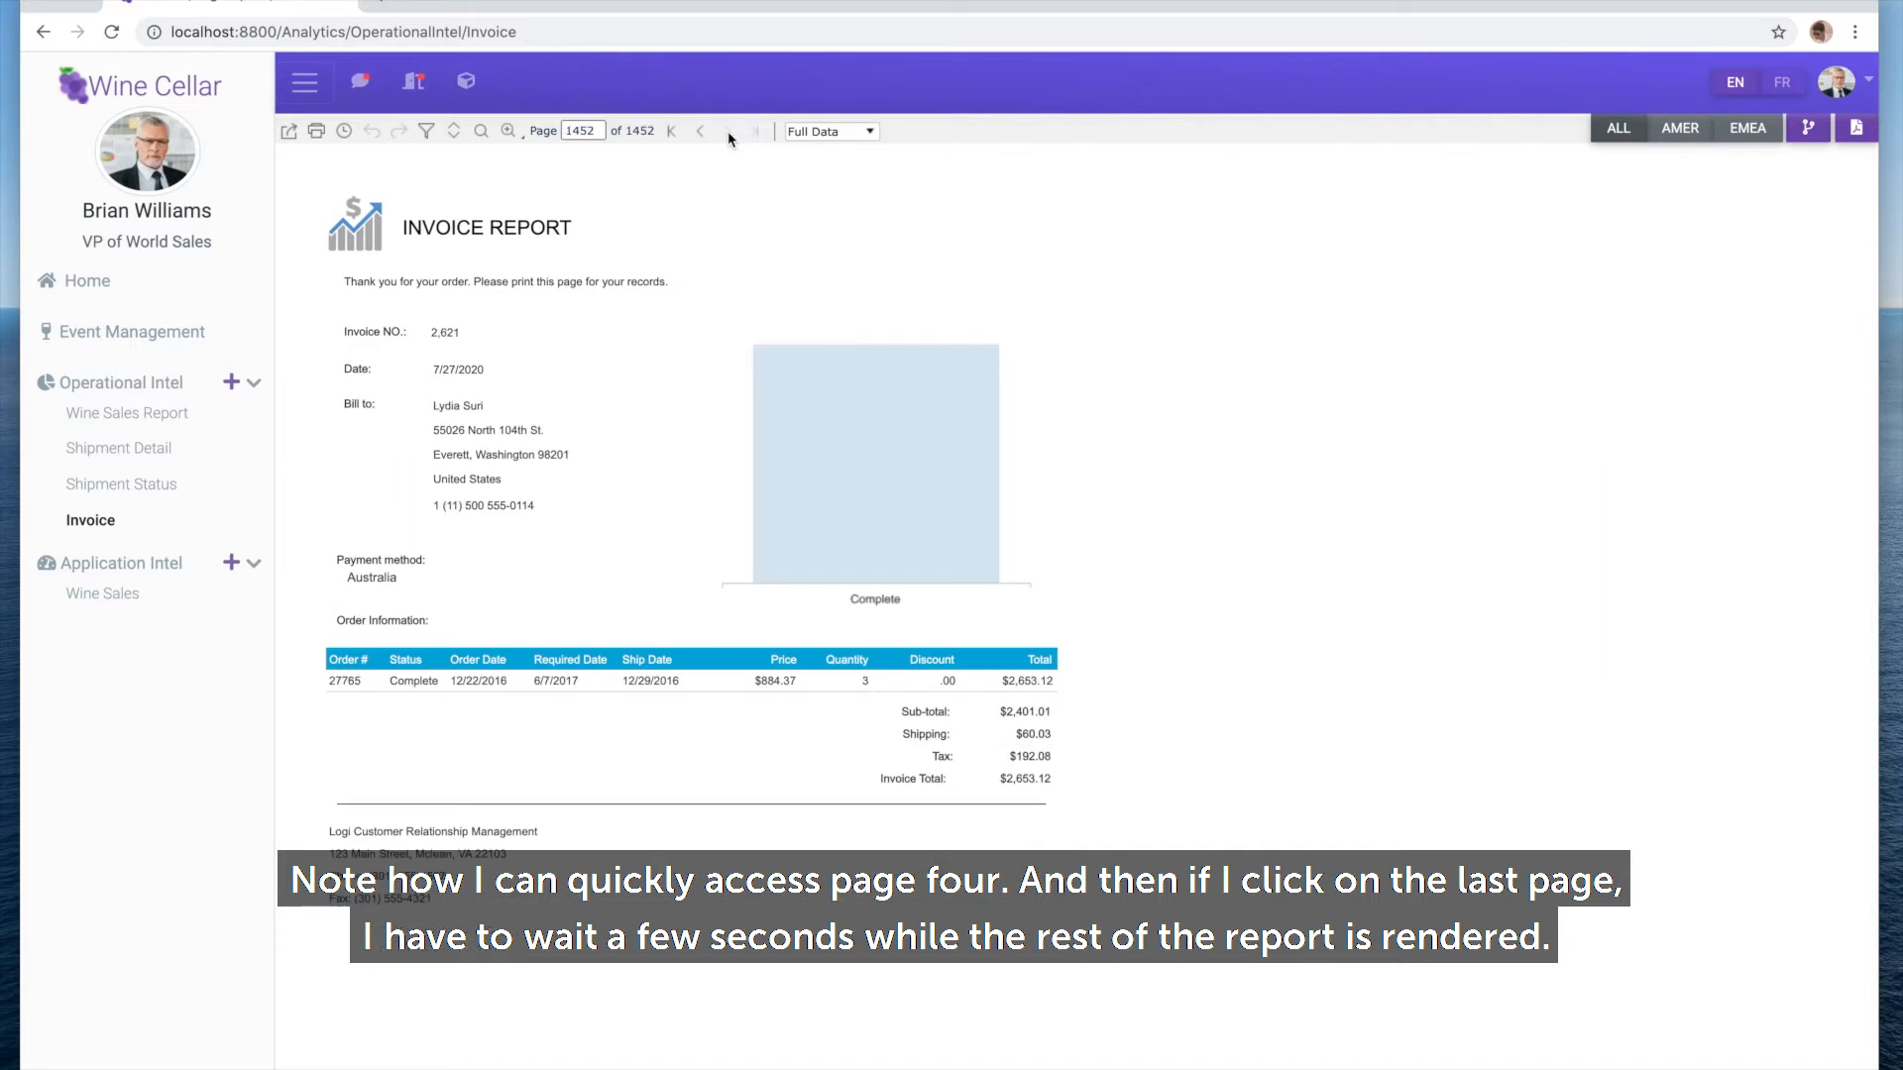
mouse_move(757, 130)
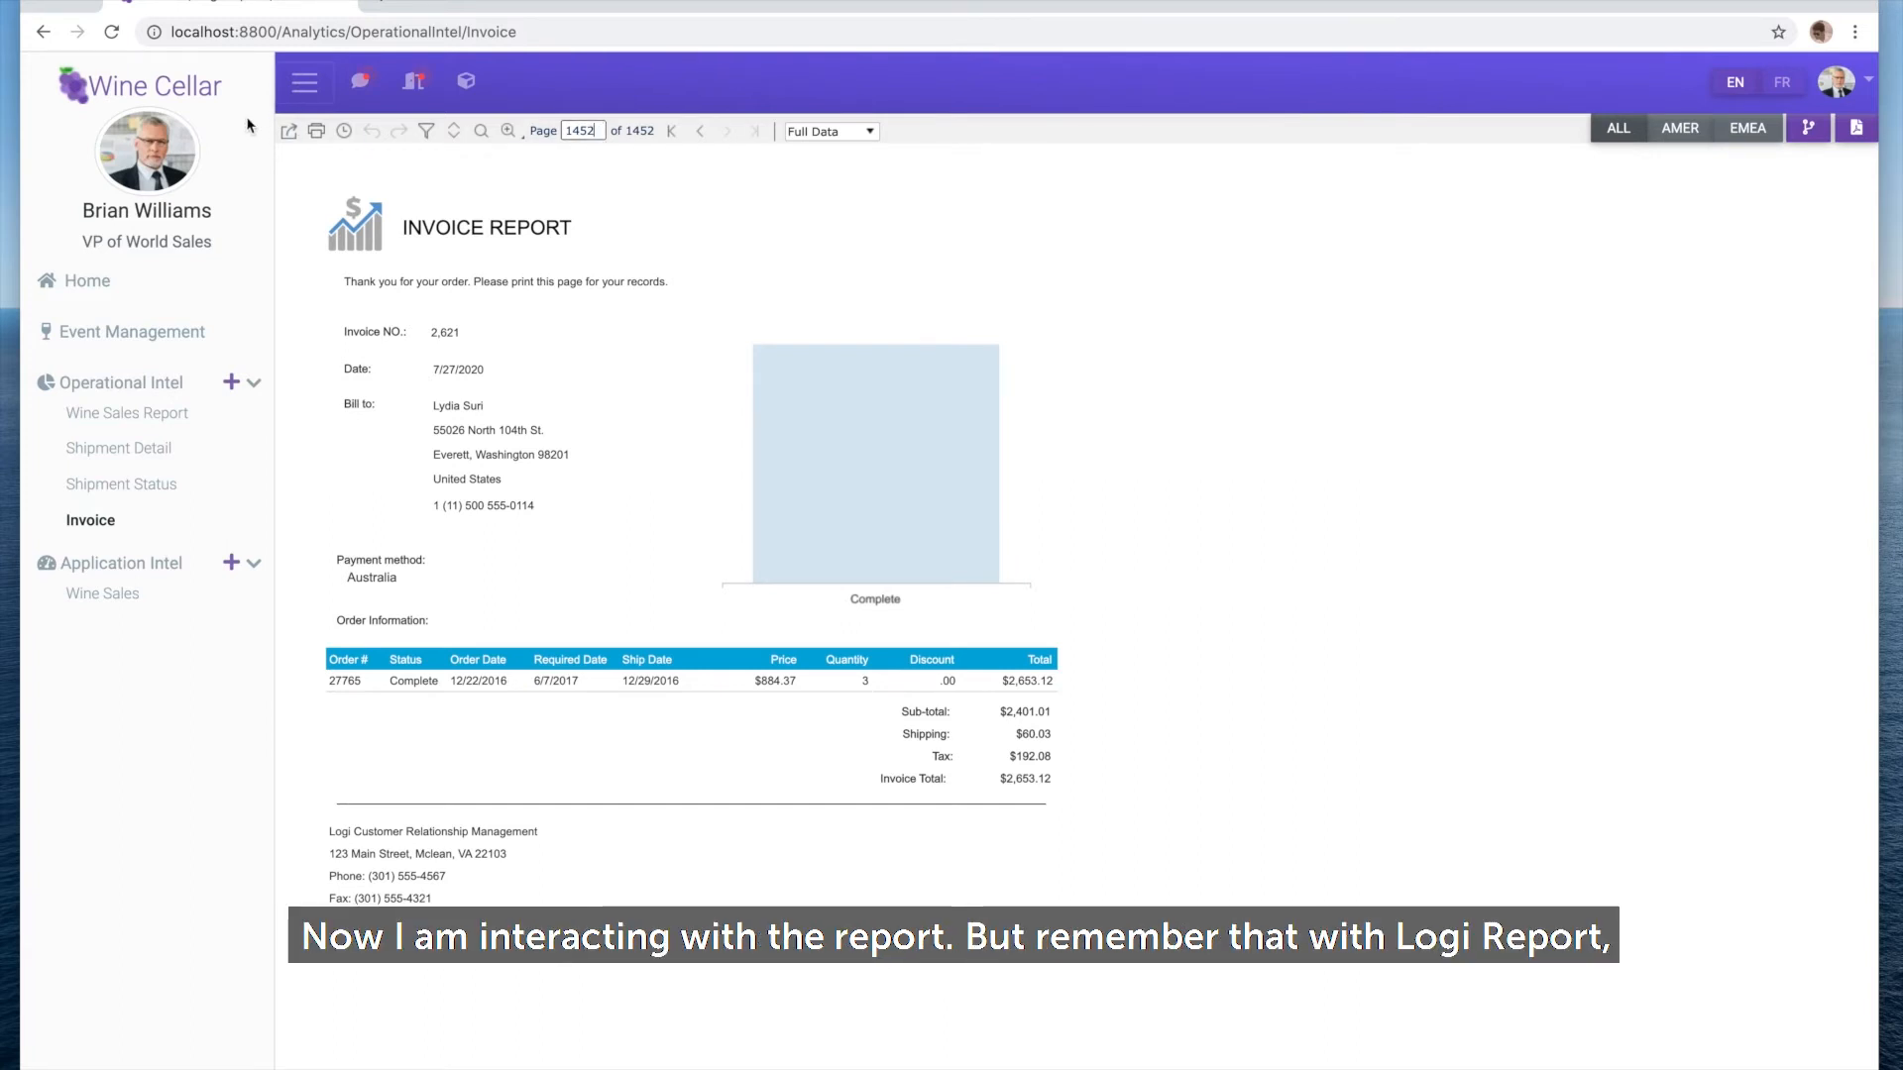
Export the full 1452-page invoice report as a PDF with View Report Result kept
click(289, 131)
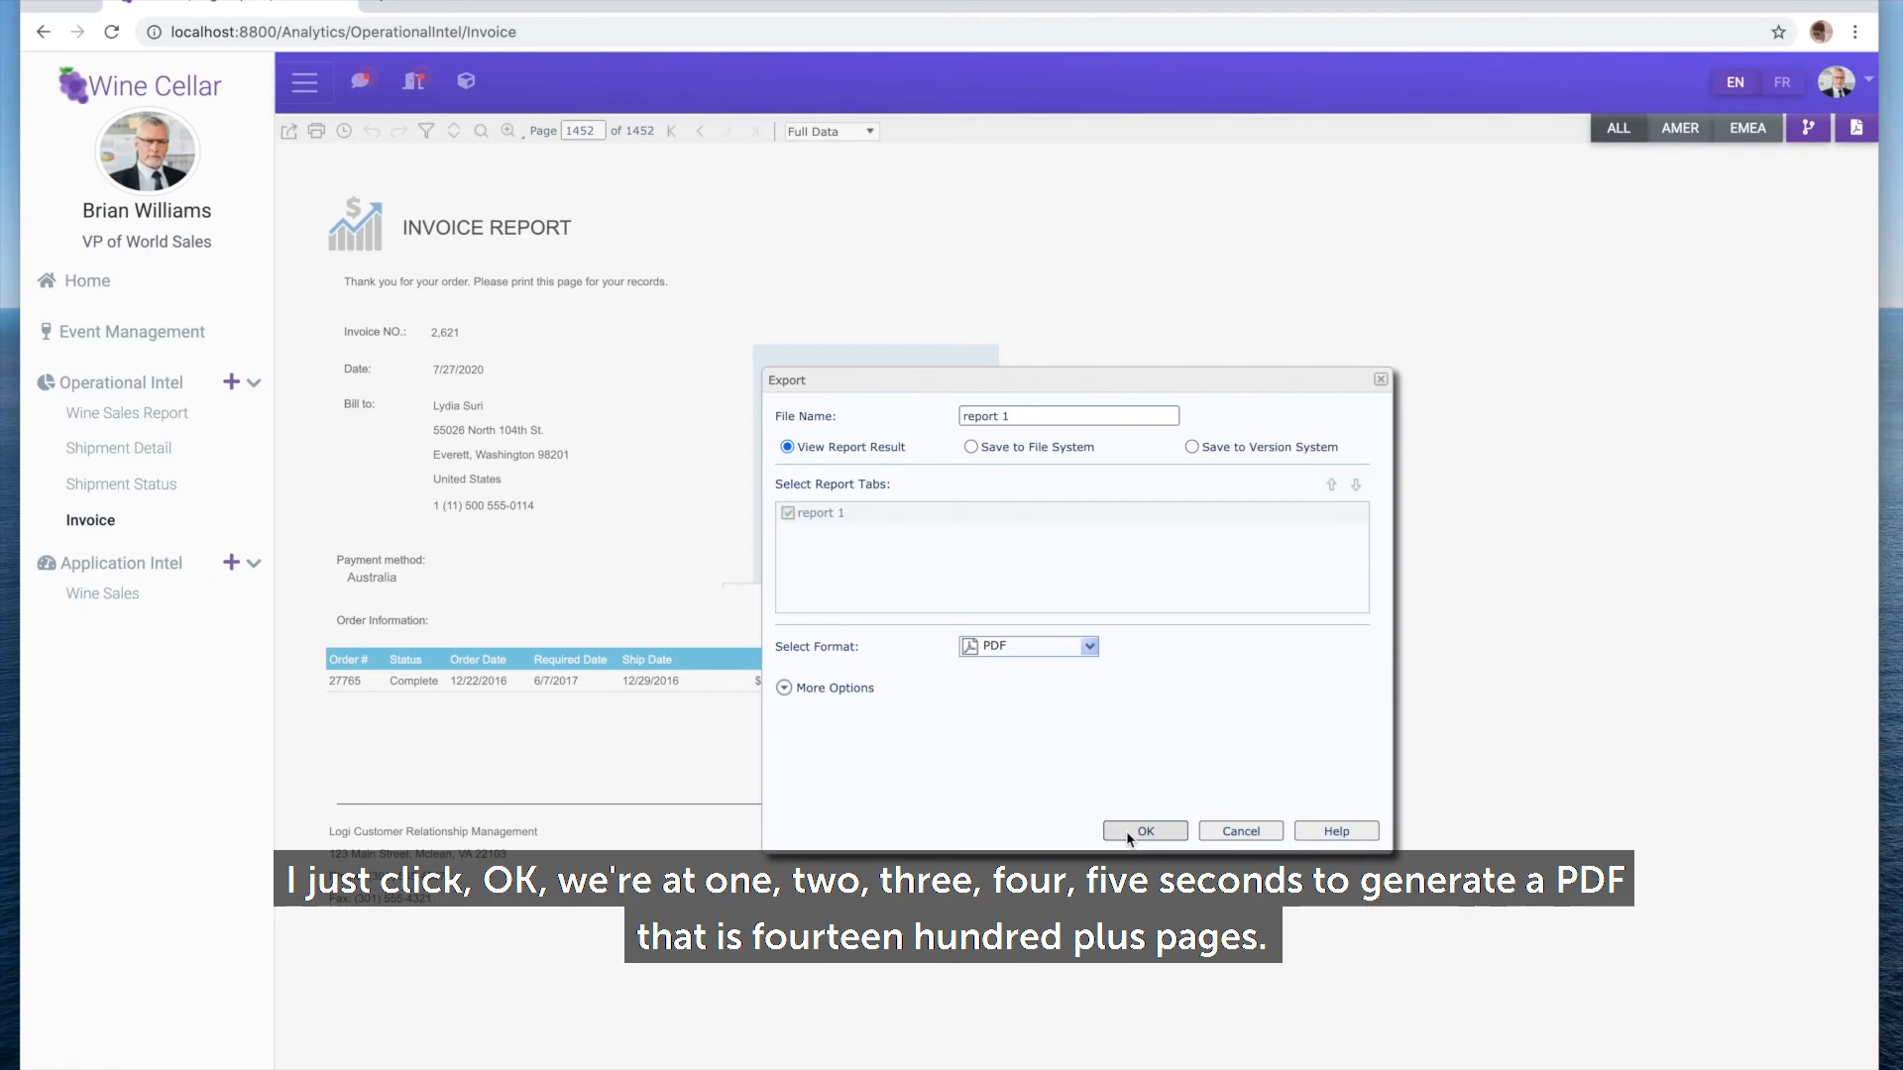
click(1141, 830)
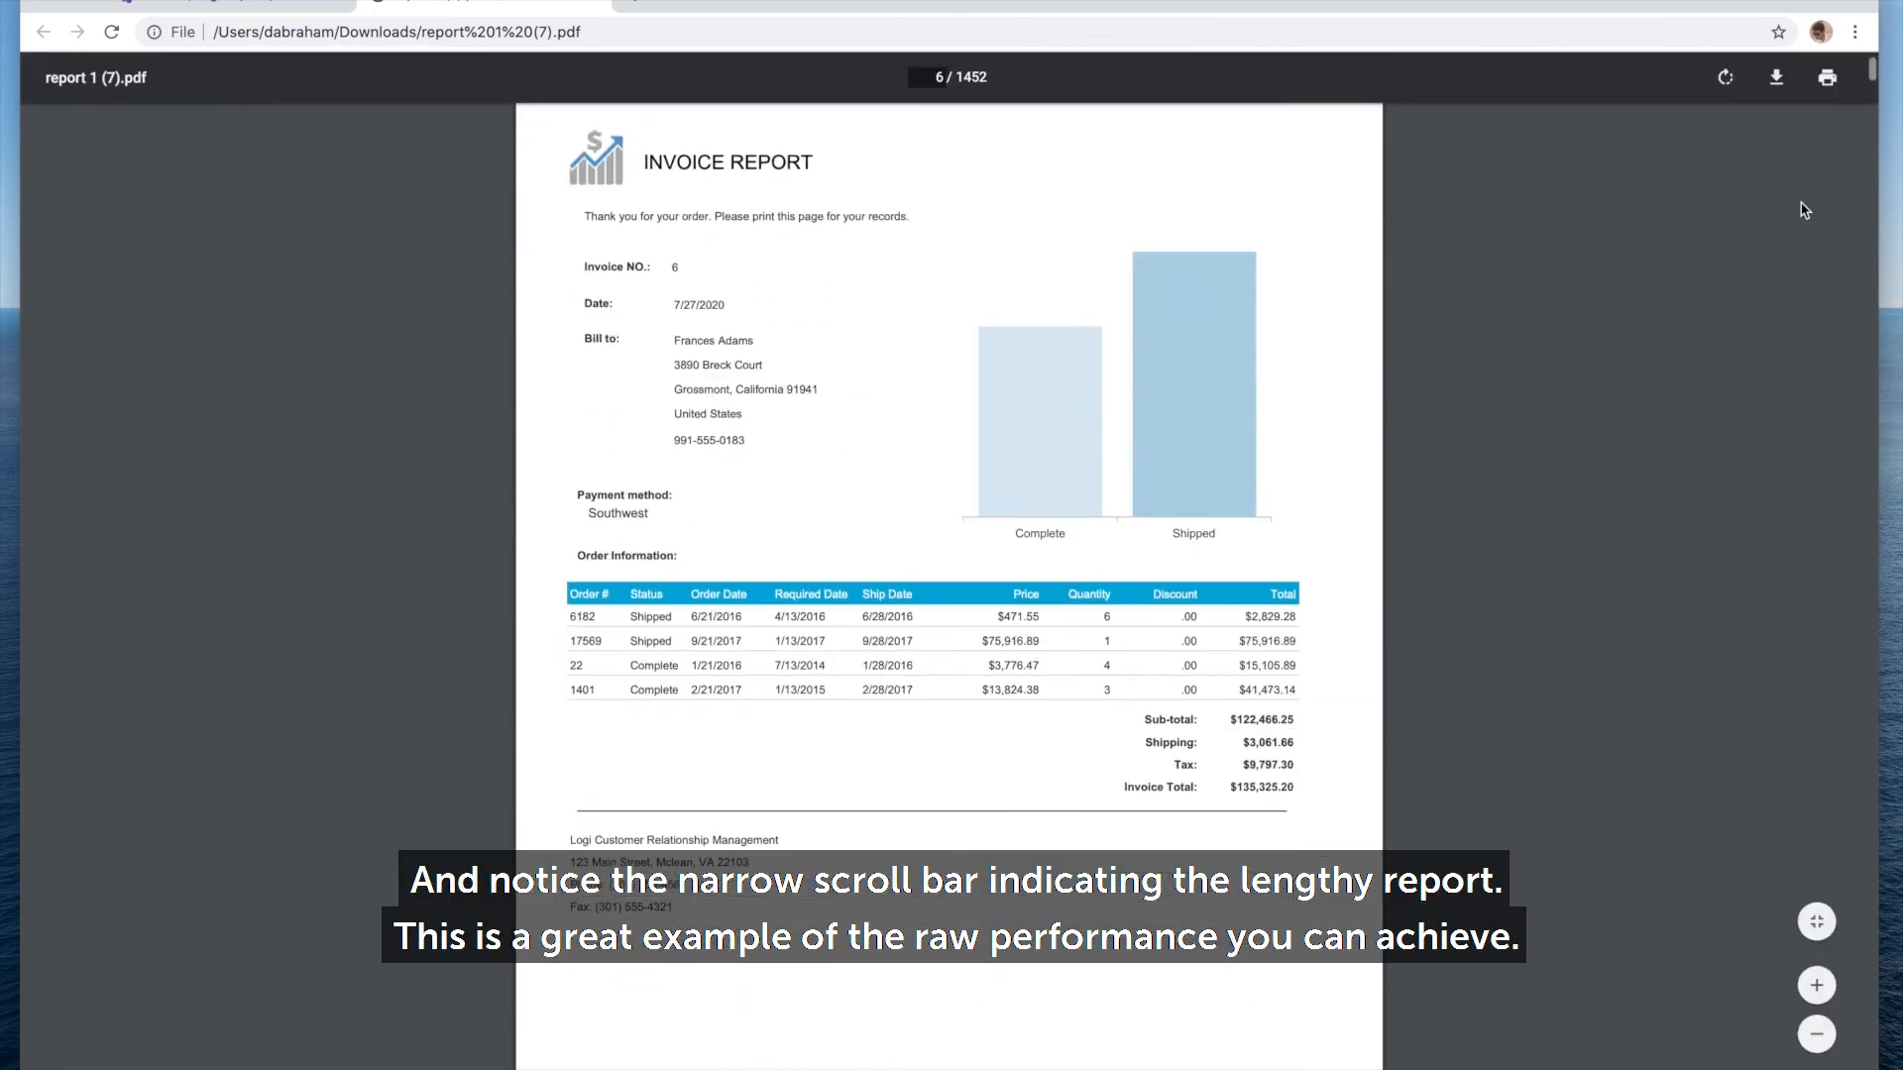
scroll(down, 3)
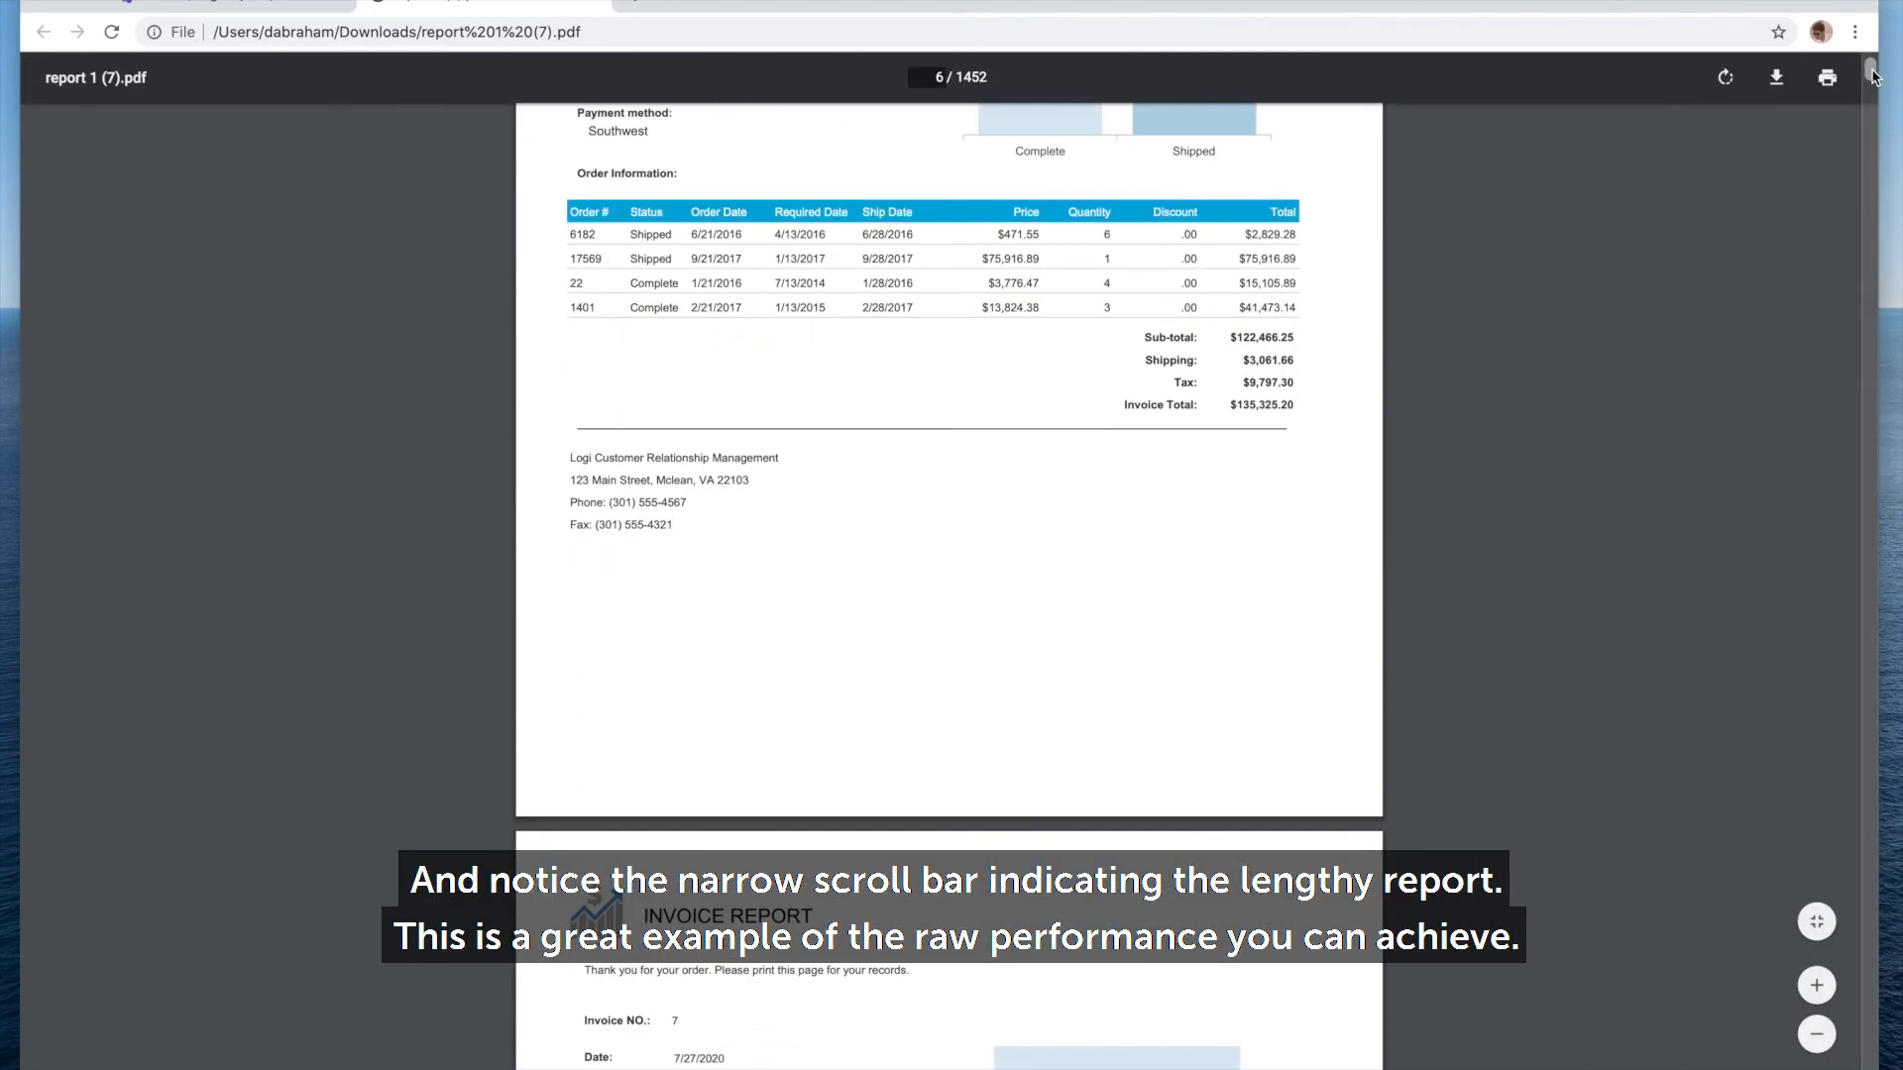
scroll(down, 3)
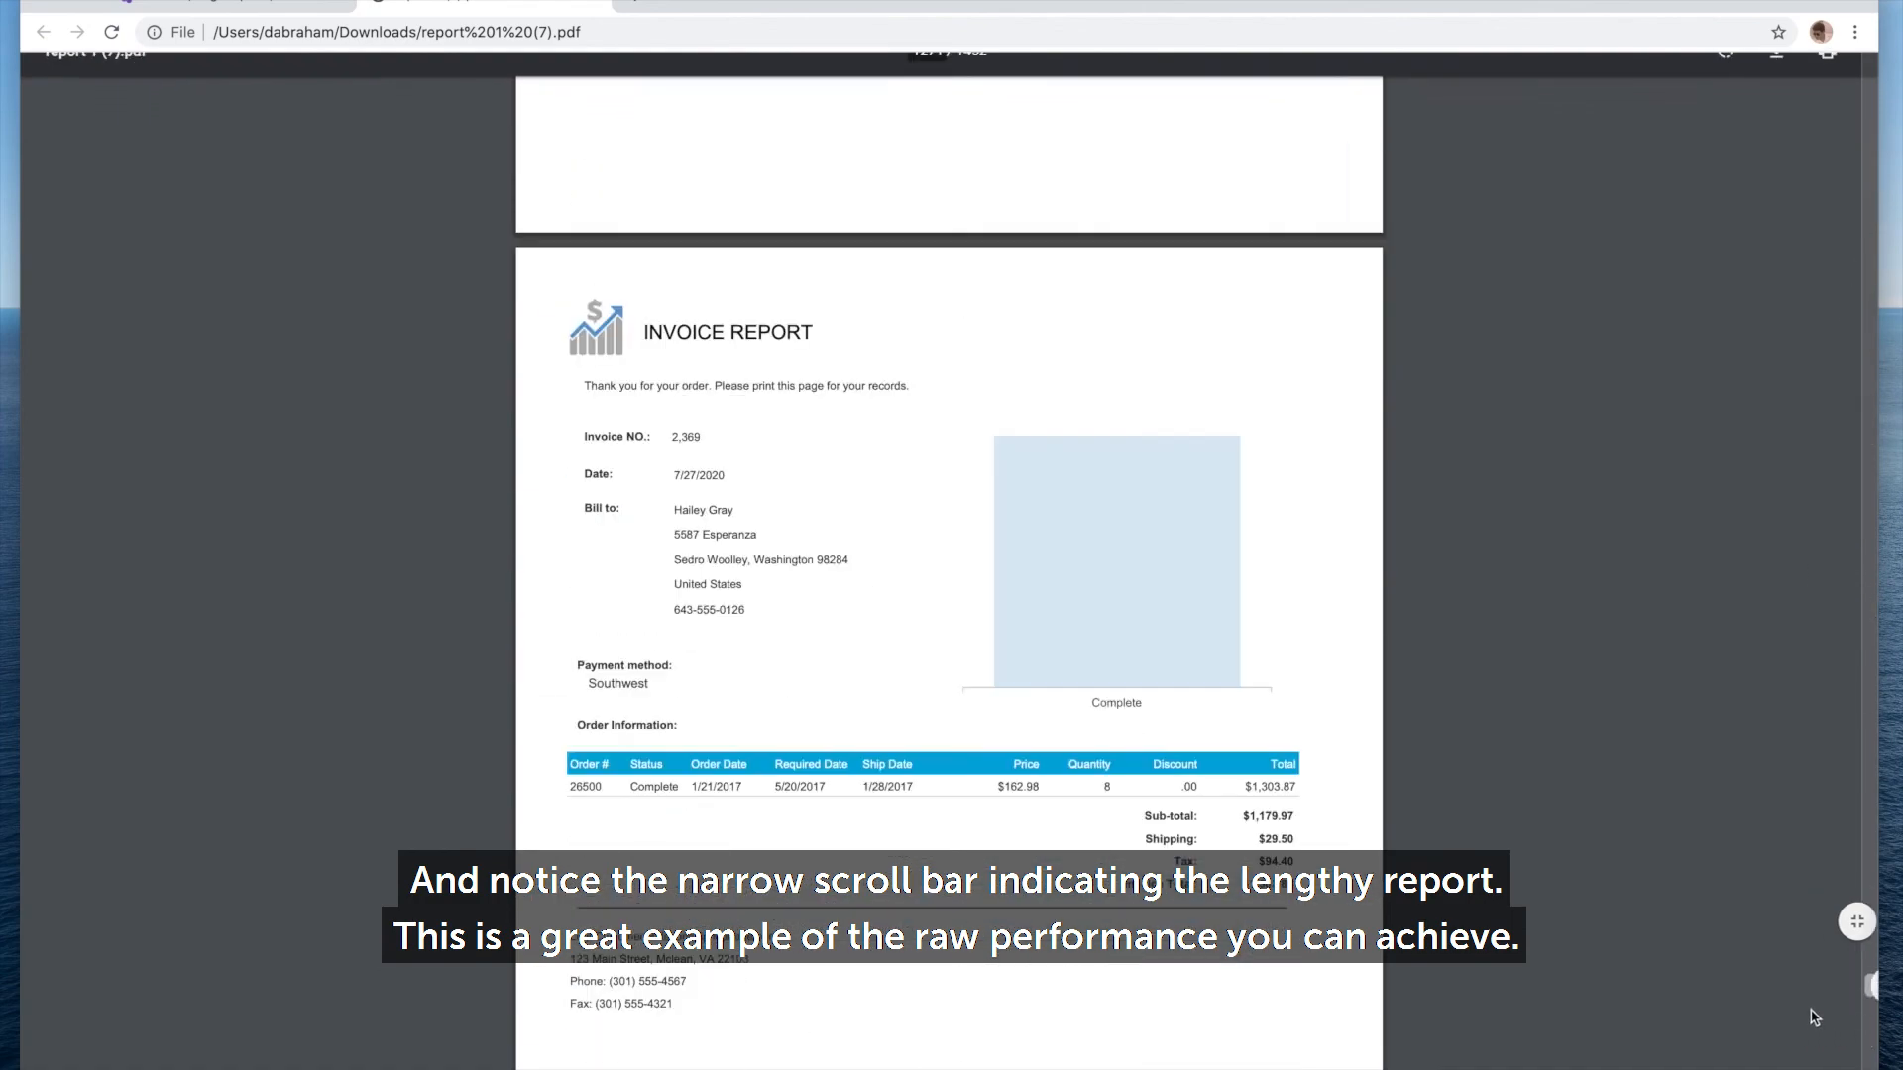
scroll(down, 3)
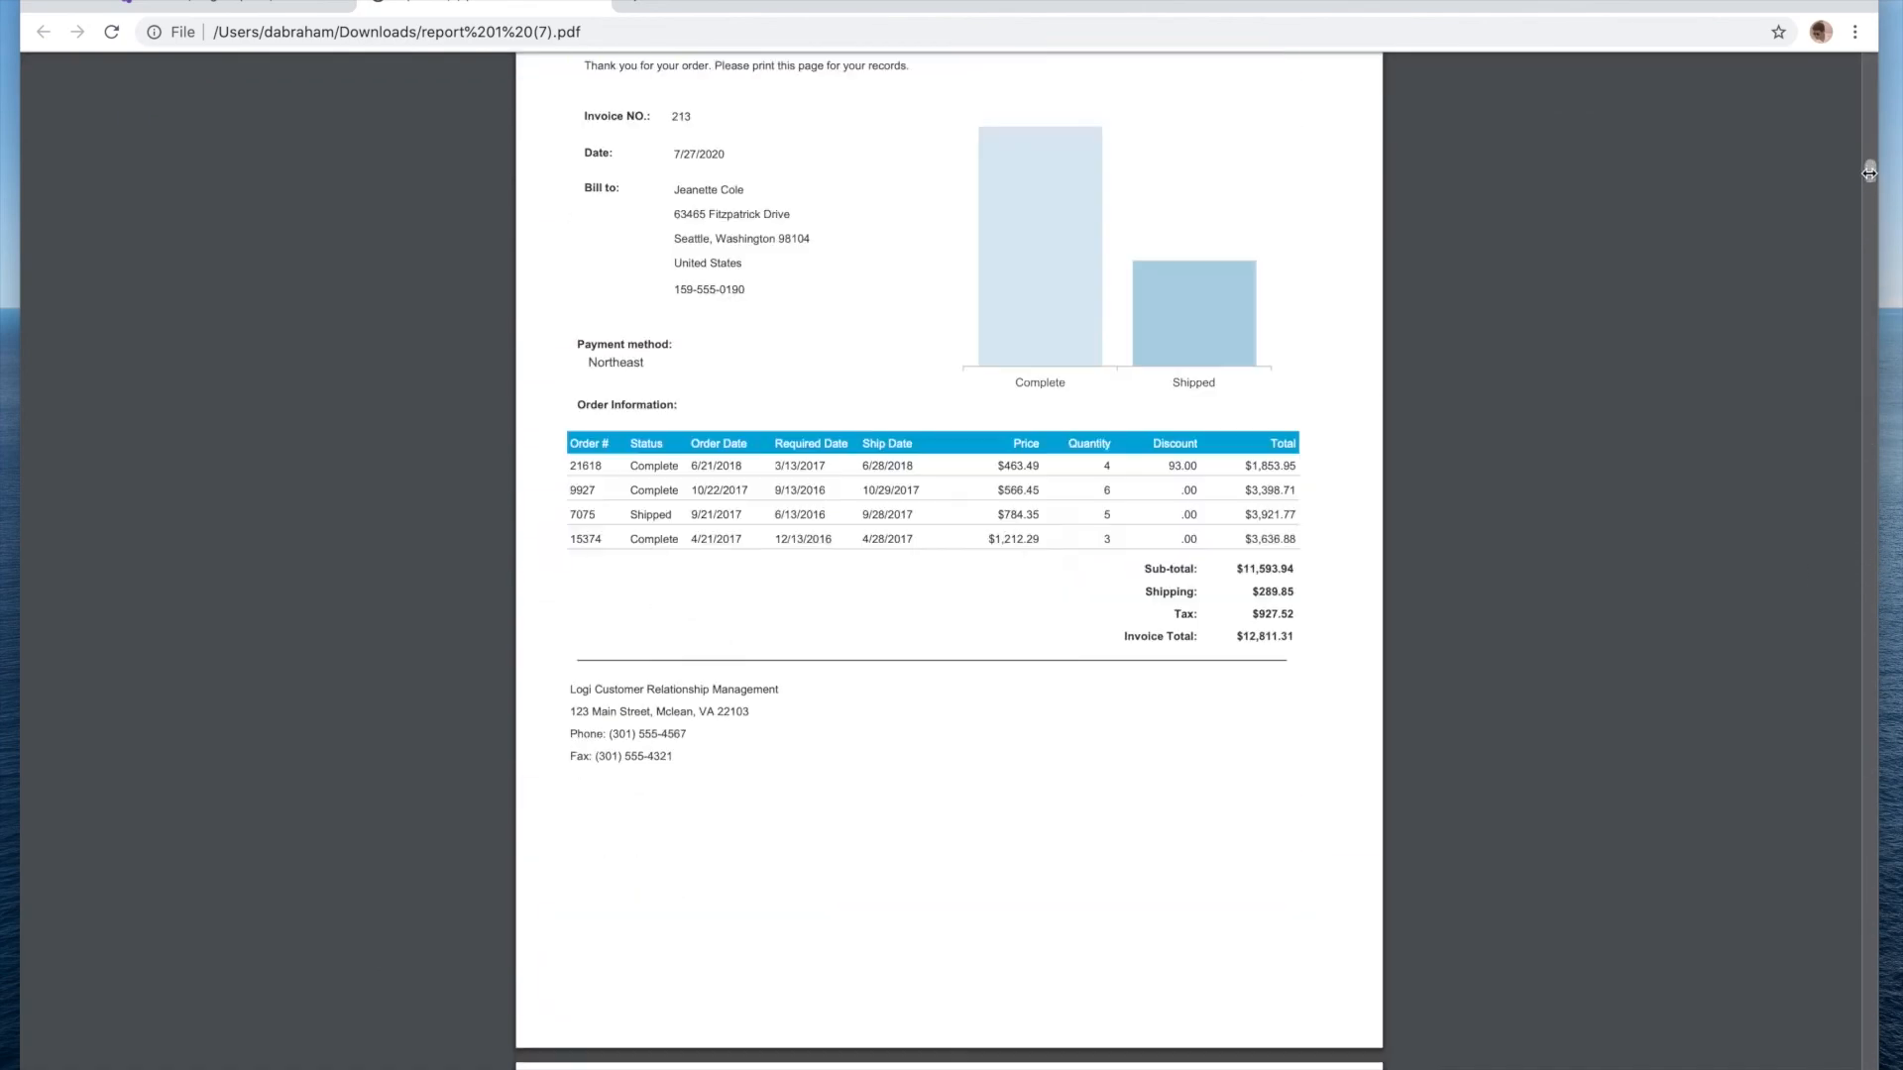